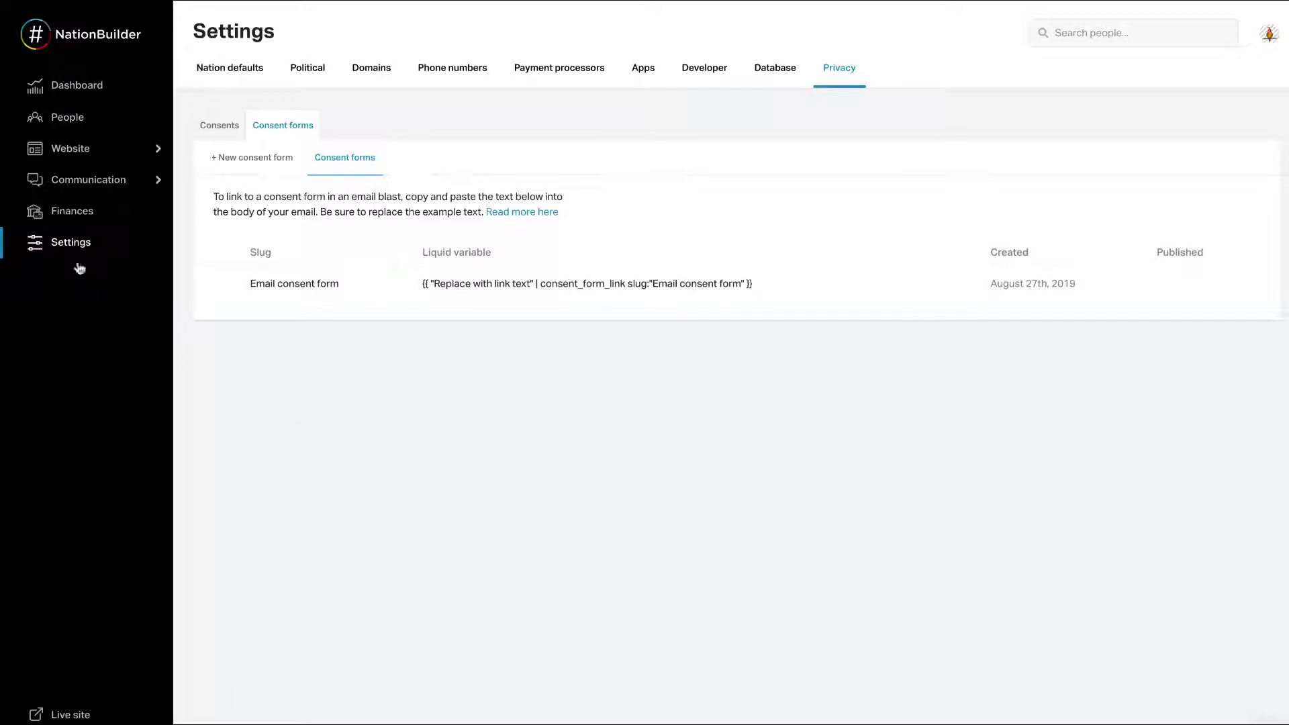
mouse_move(838, 86)
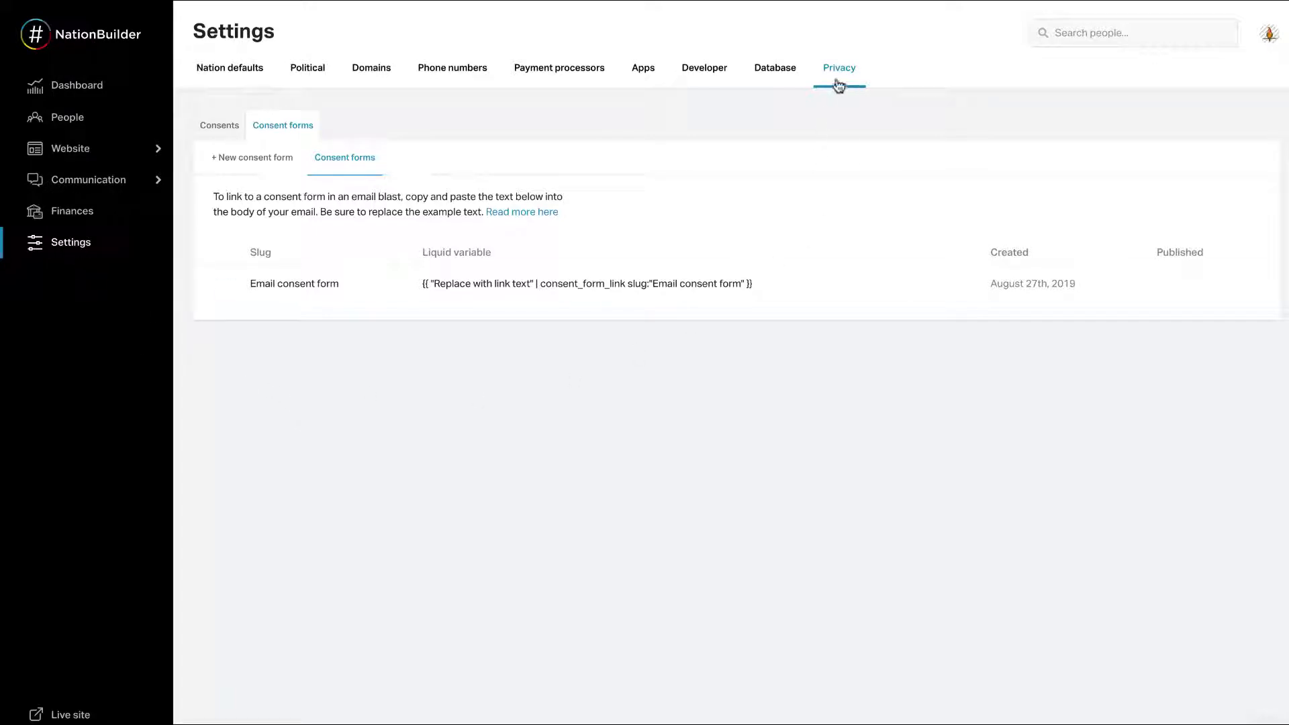
mouse_move(253, 157)
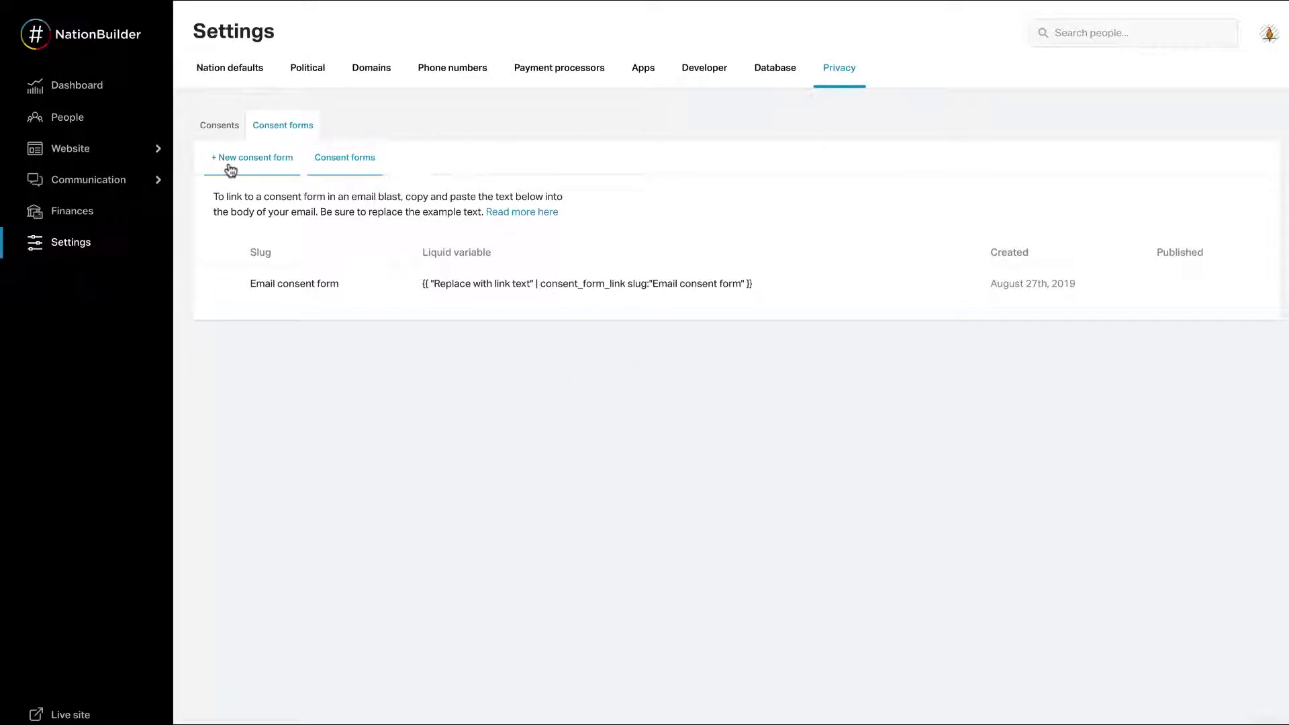
Step: Begin a new consent form with slug 'Email consent form 2', headline 'We've updated our privacy policy!' and content 'We recently updated...'
click(251, 157)
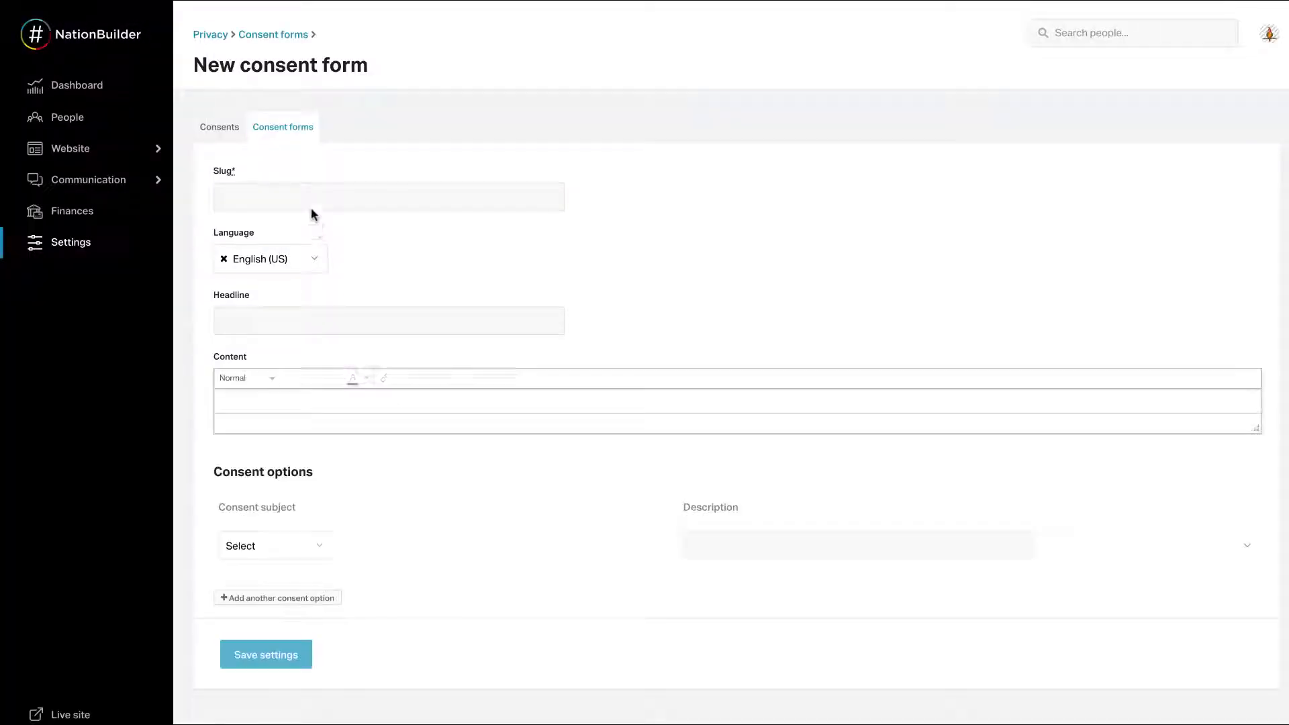
text(Email co)
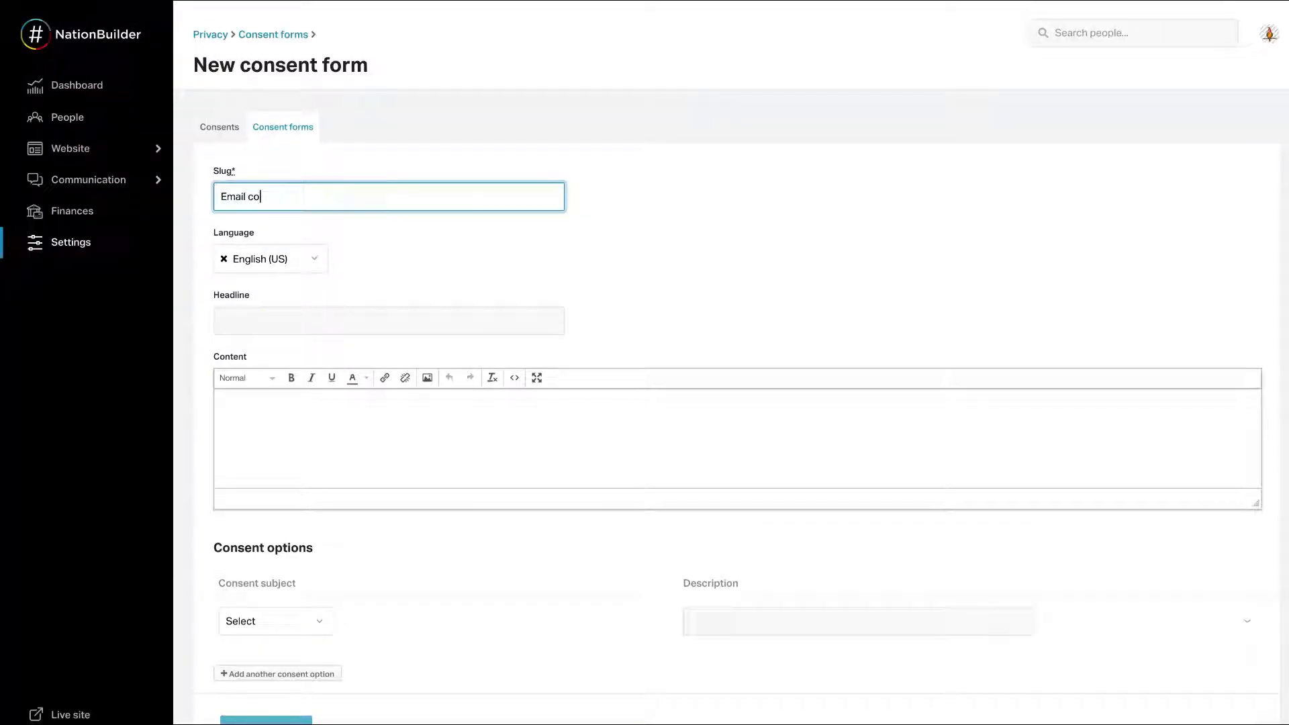
text(nsent form 2)
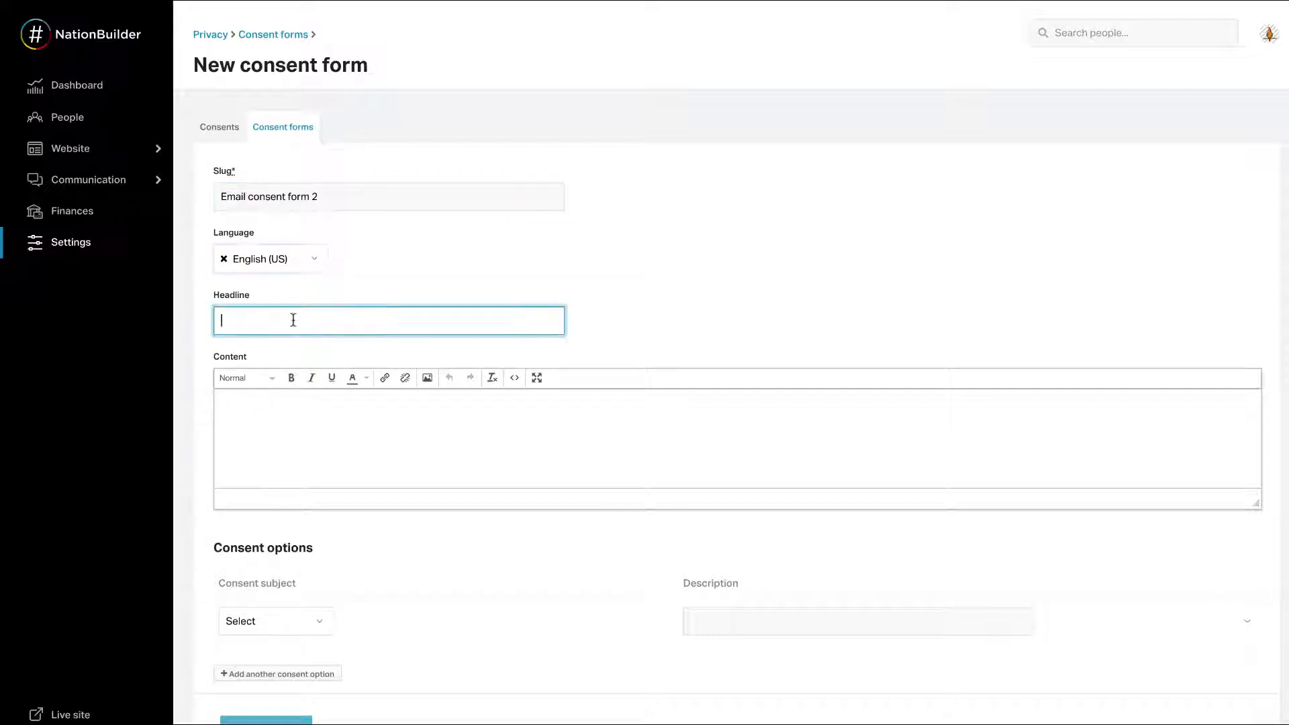
text(We've updated our privacy policy!)
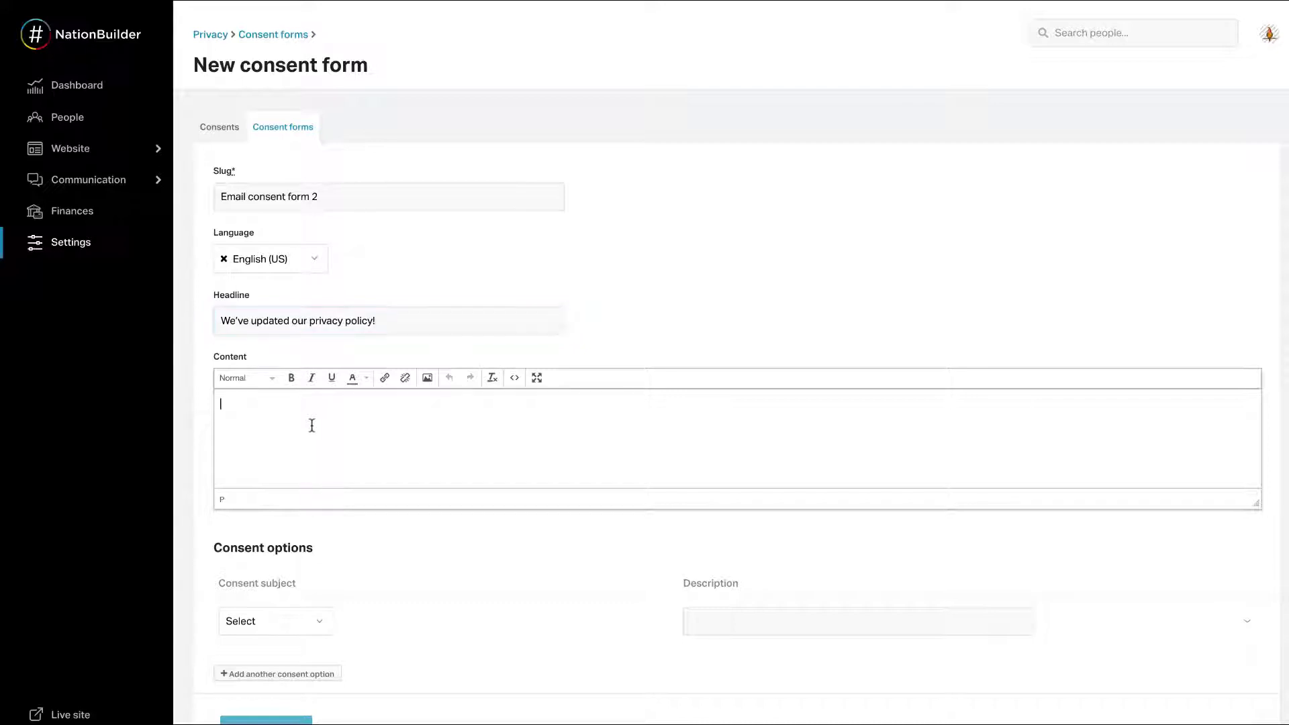
text(We recen)
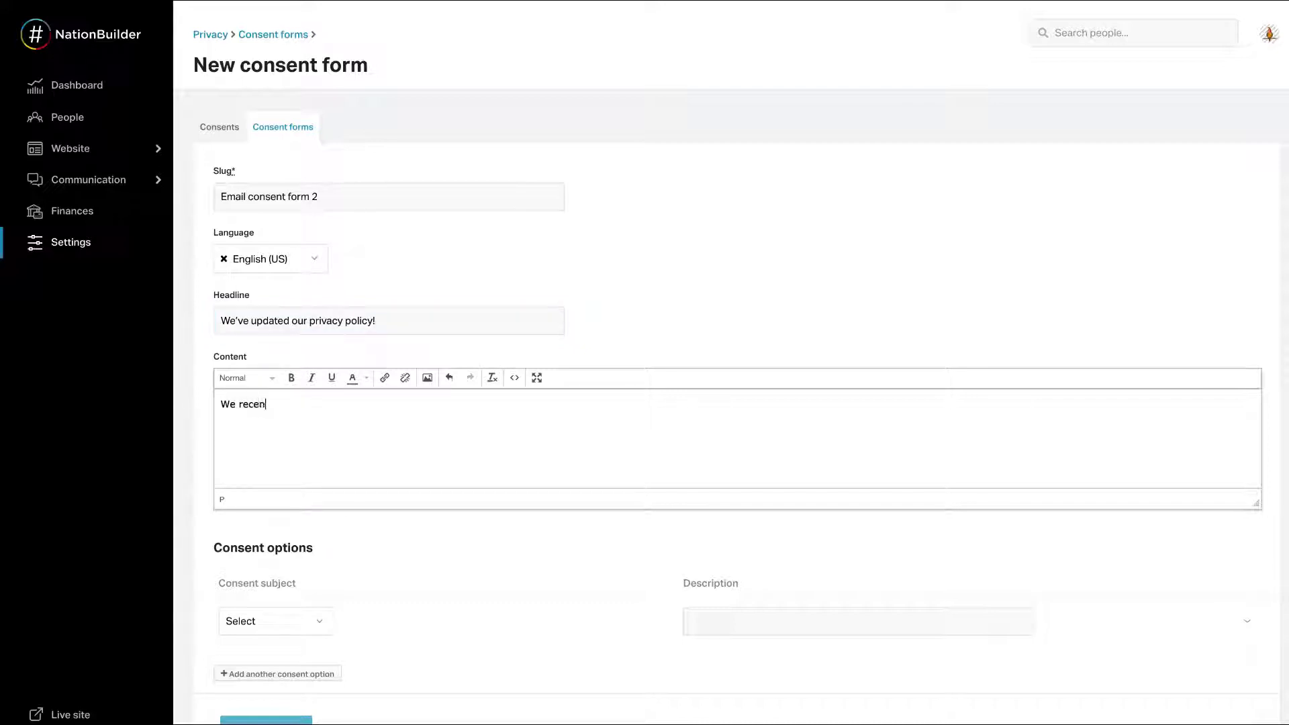
text(tly updated...)
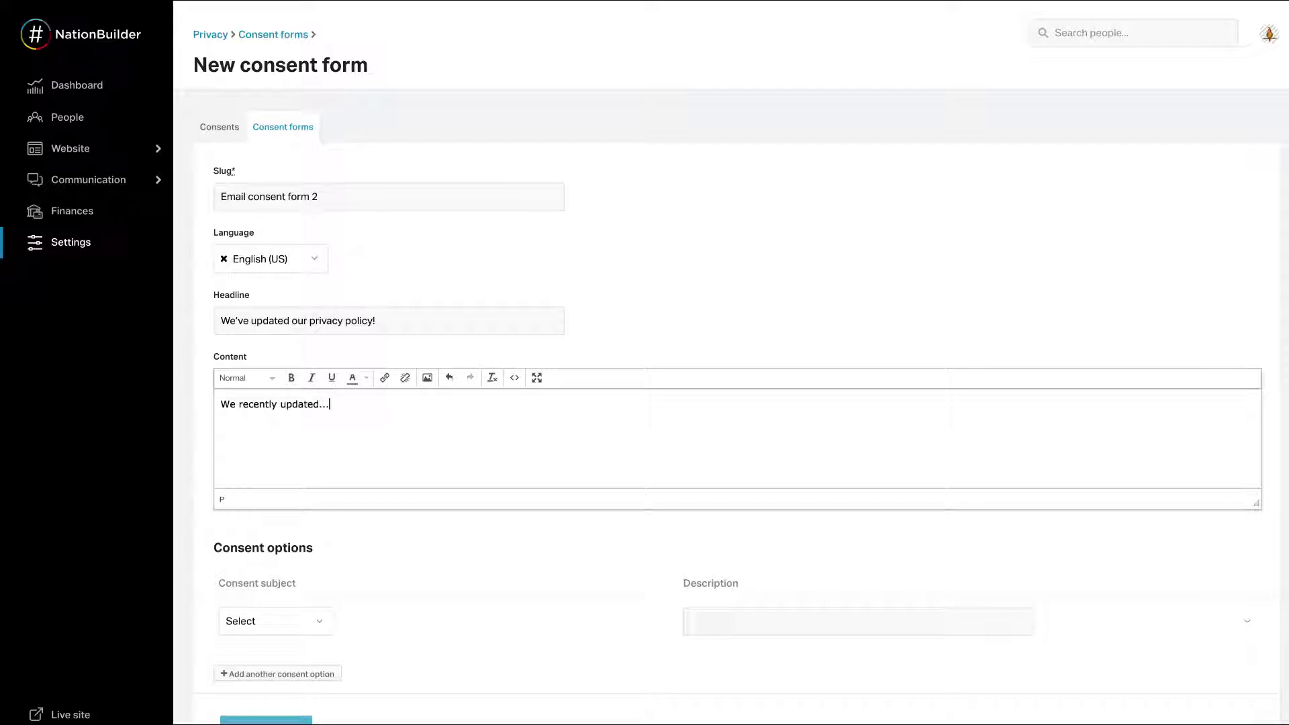
mouse_move(360, 437)
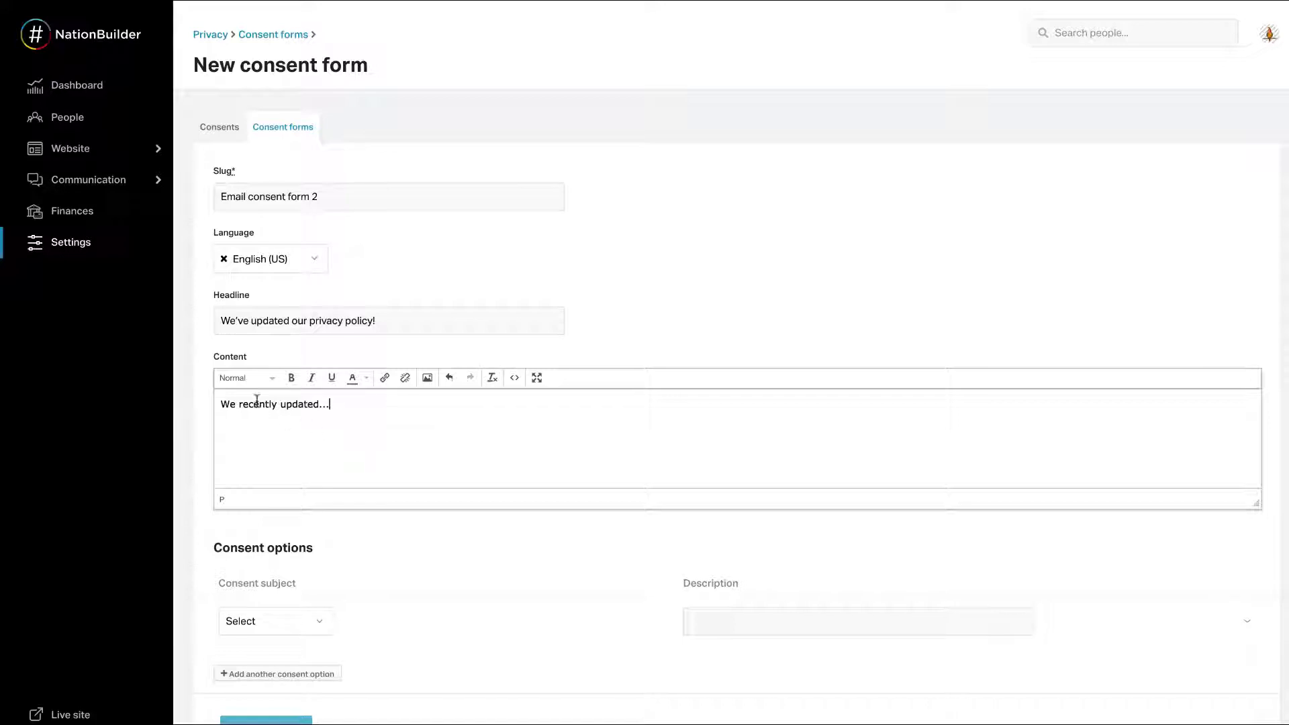
mouse_move(430, 425)
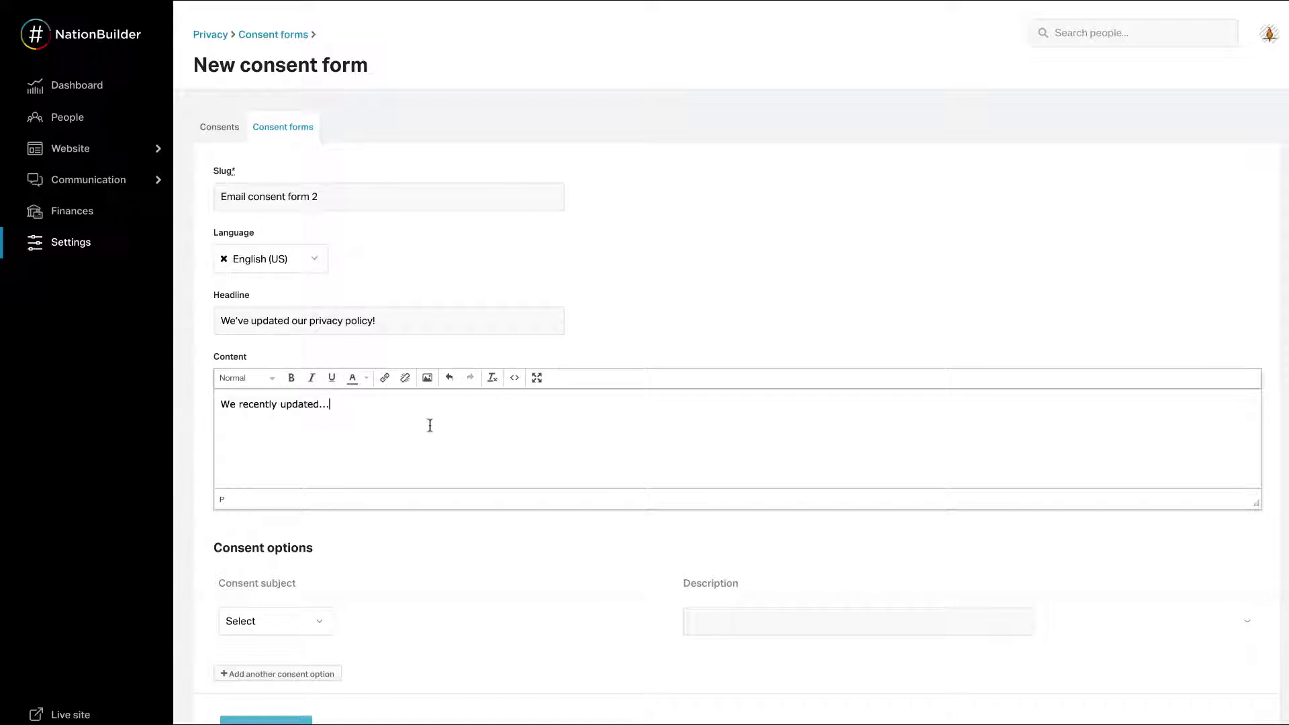
mouse_move(426, 377)
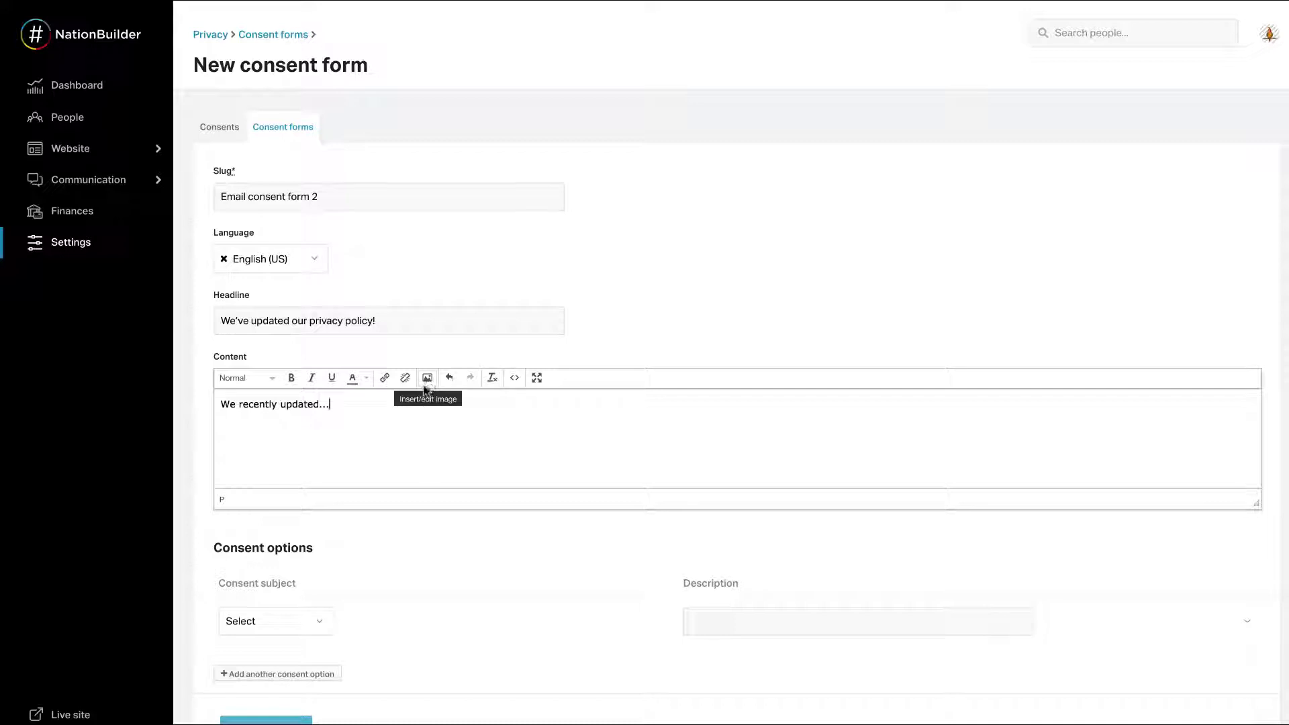
mouse_move(335, 597)
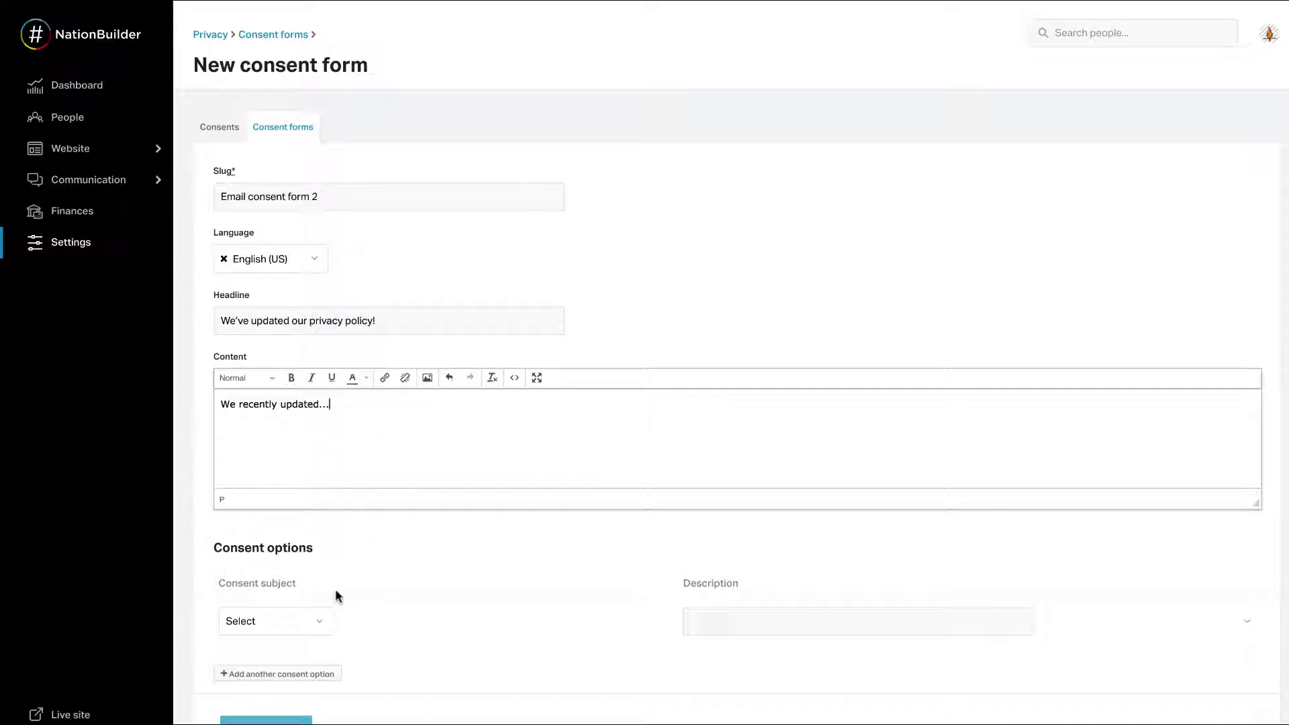
Step: Choose Email (email_consent) as the consent subject, discarding a briefly added extra SMS option row
click(276, 620)
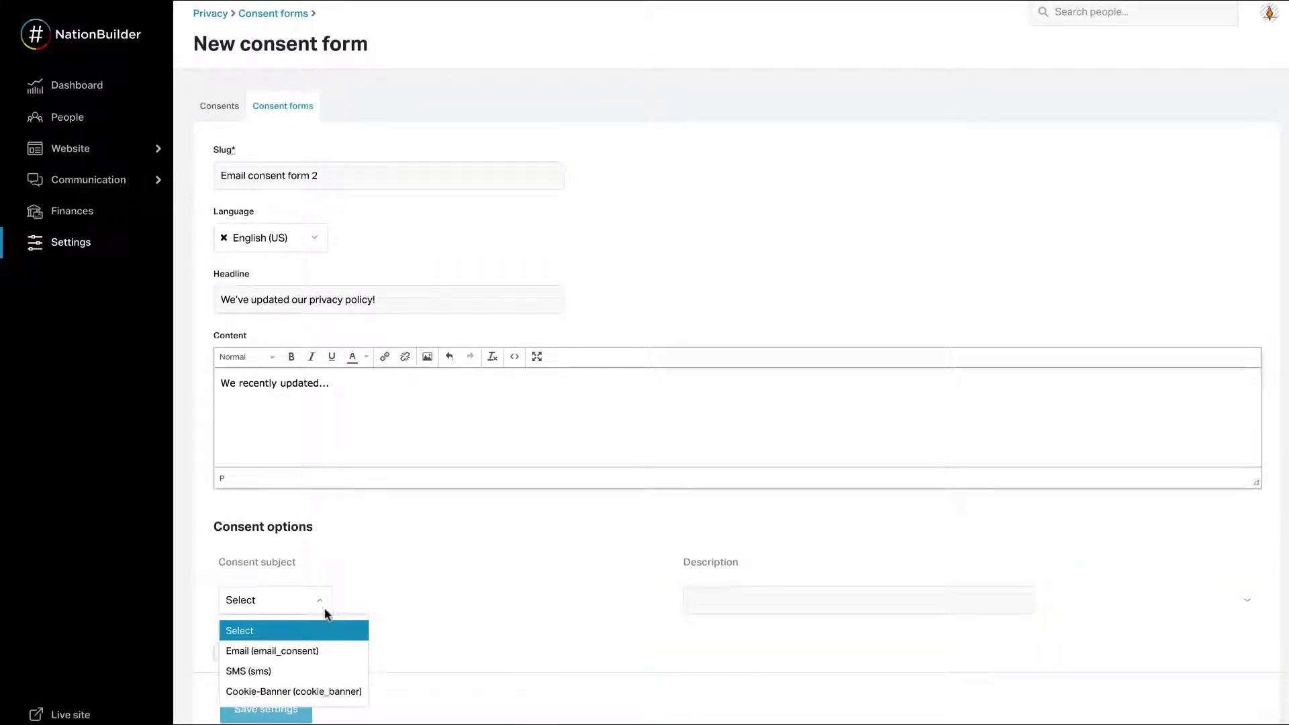
click(273, 650)
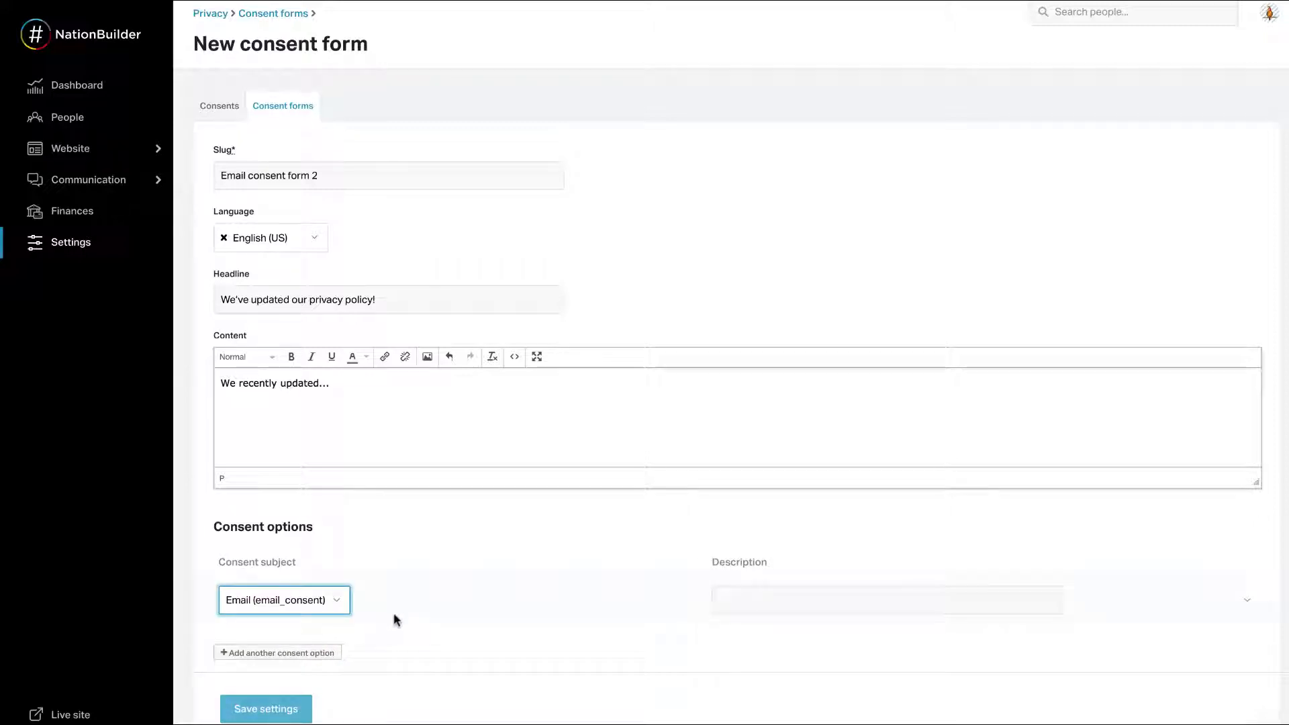
mouse_move(419, 614)
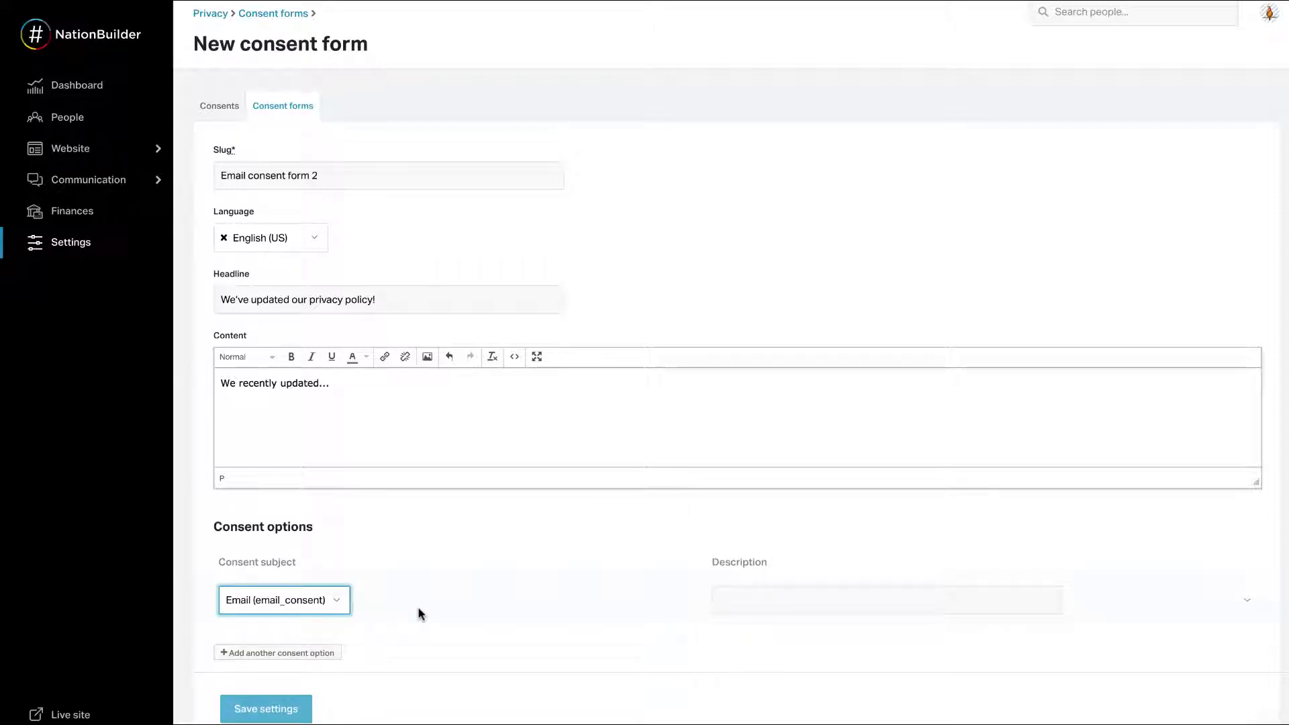
mouse_move(404, 630)
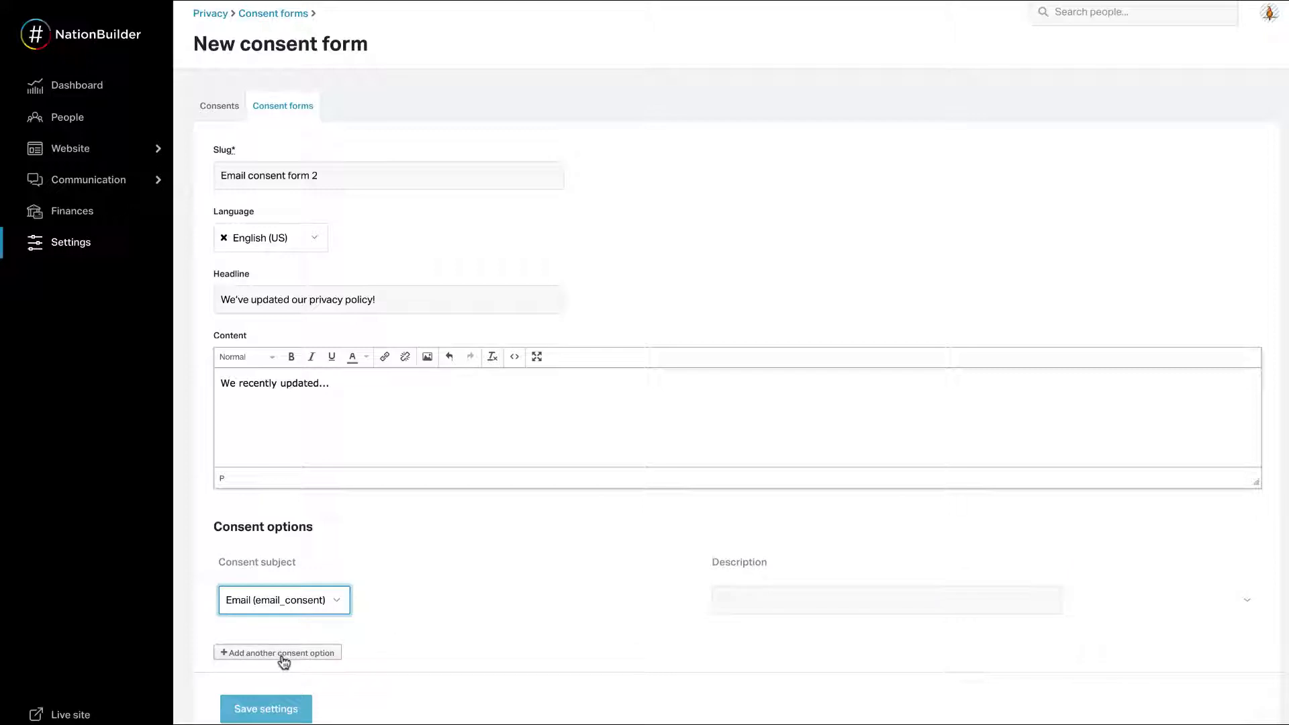
click(277, 653)
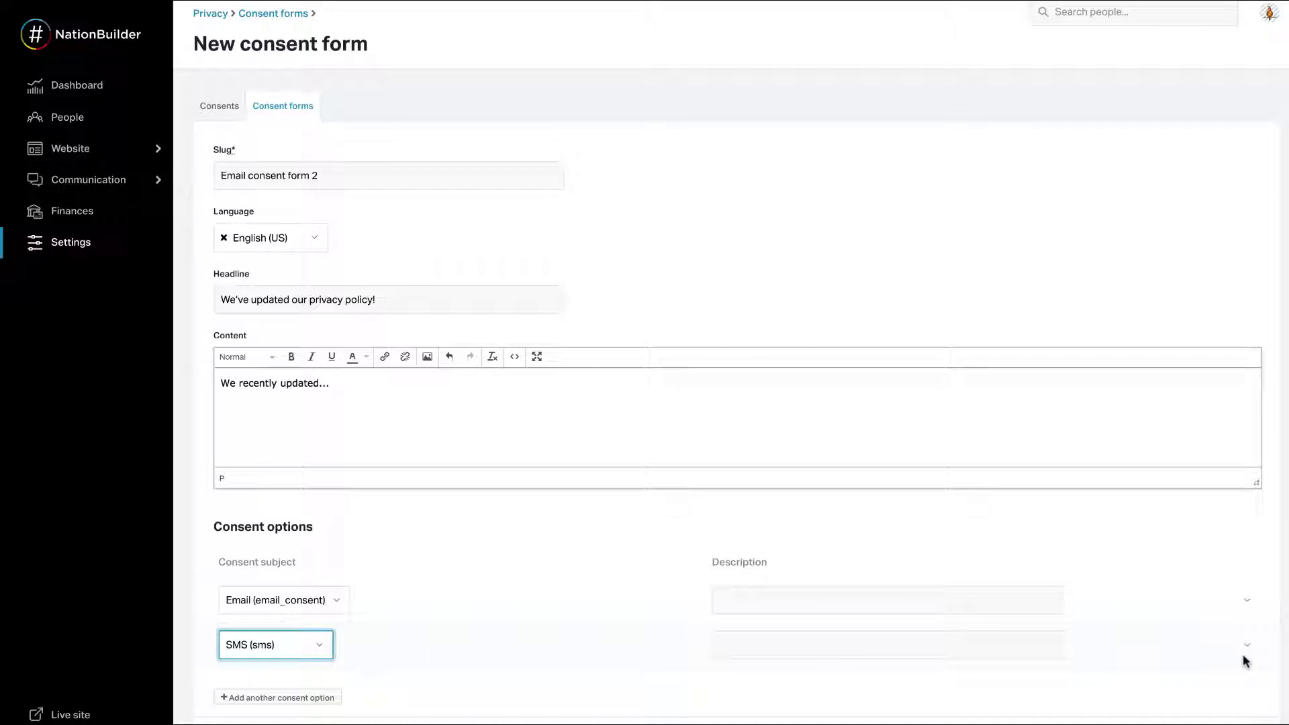
mouse_move(1247, 644)
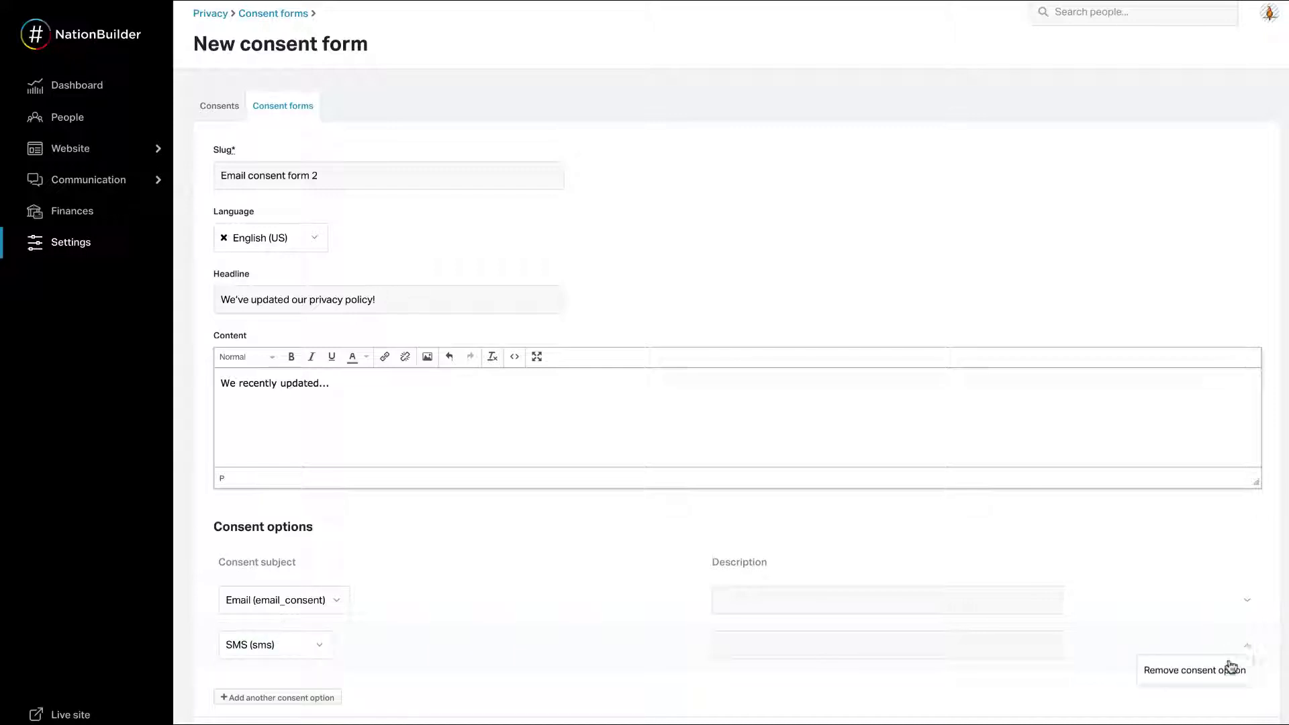
click(1193, 668)
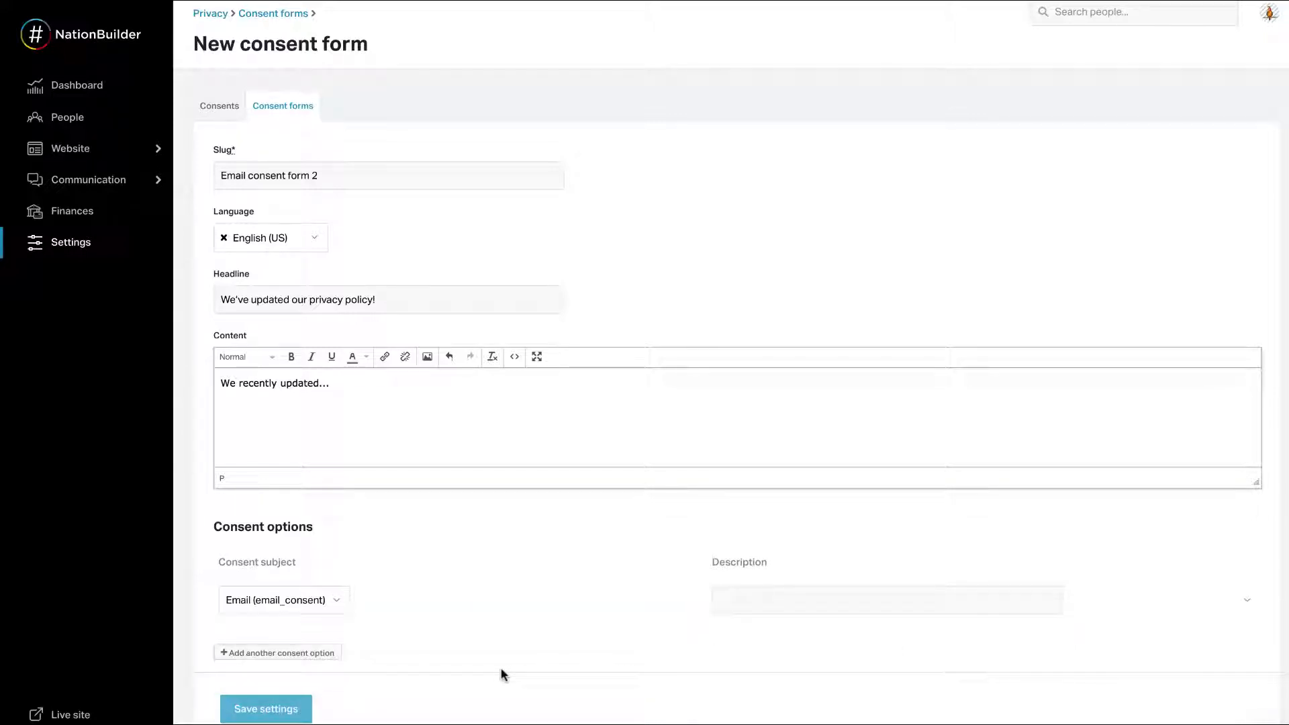
Step: Give the Email option the description 'Can we occasionally contact you via email?'
click(886, 599)
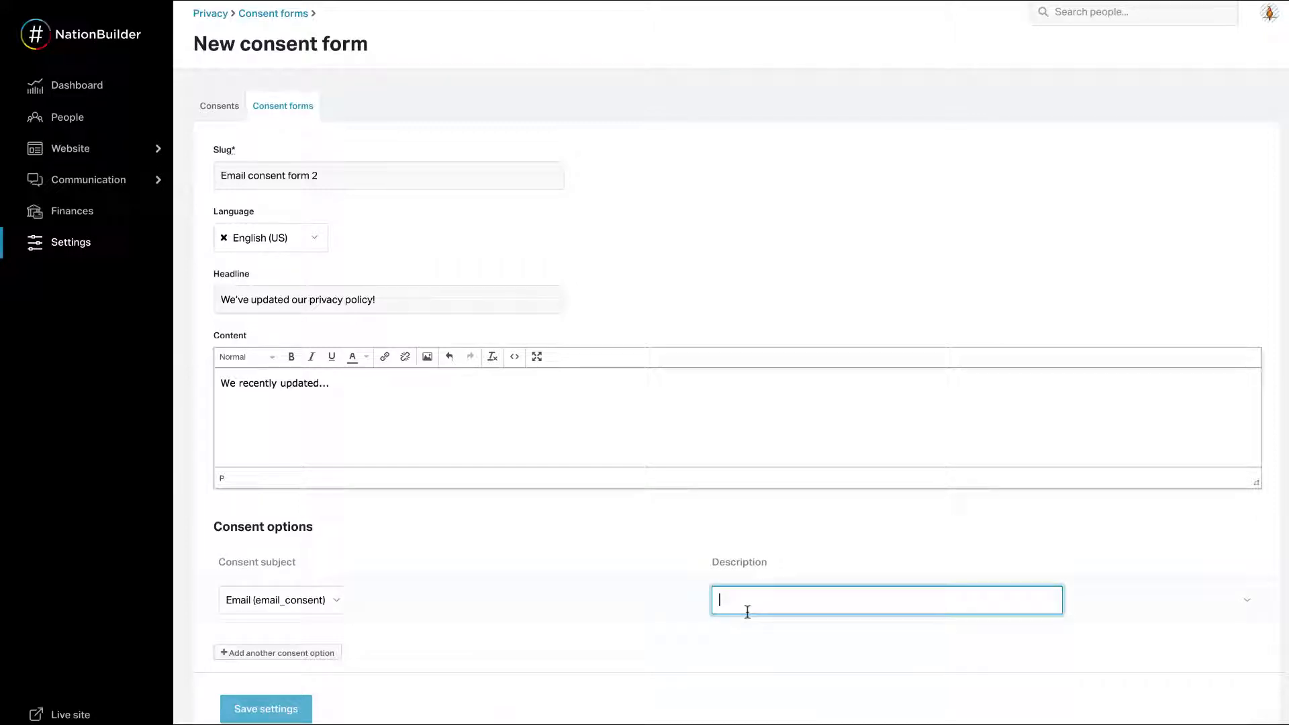
text(Can we occas)
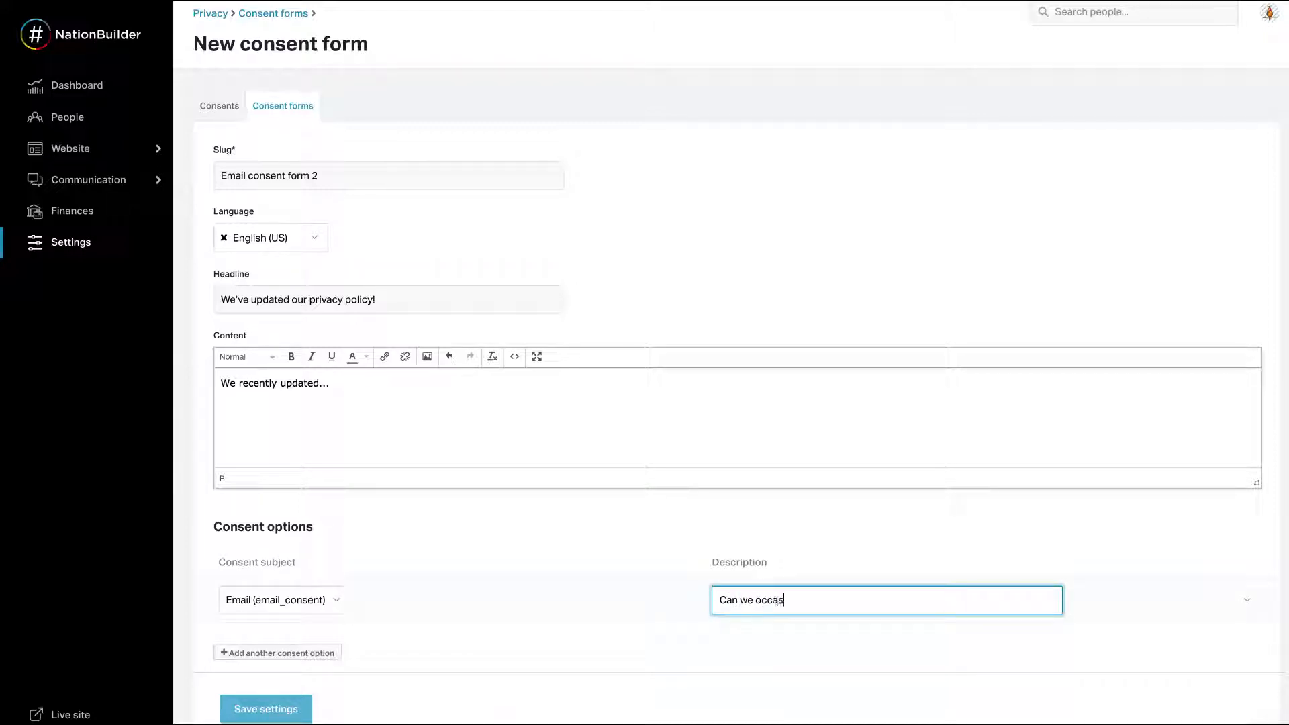
text(ionally contact)
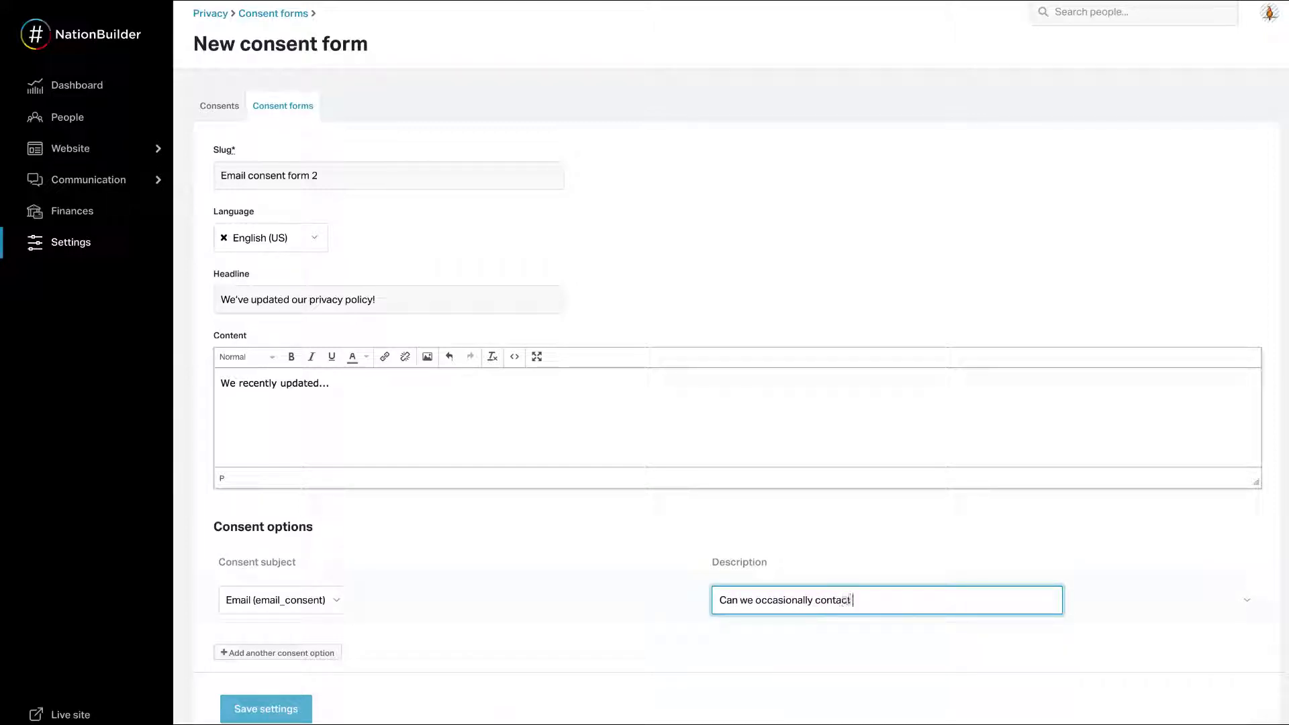
text(you via email?)
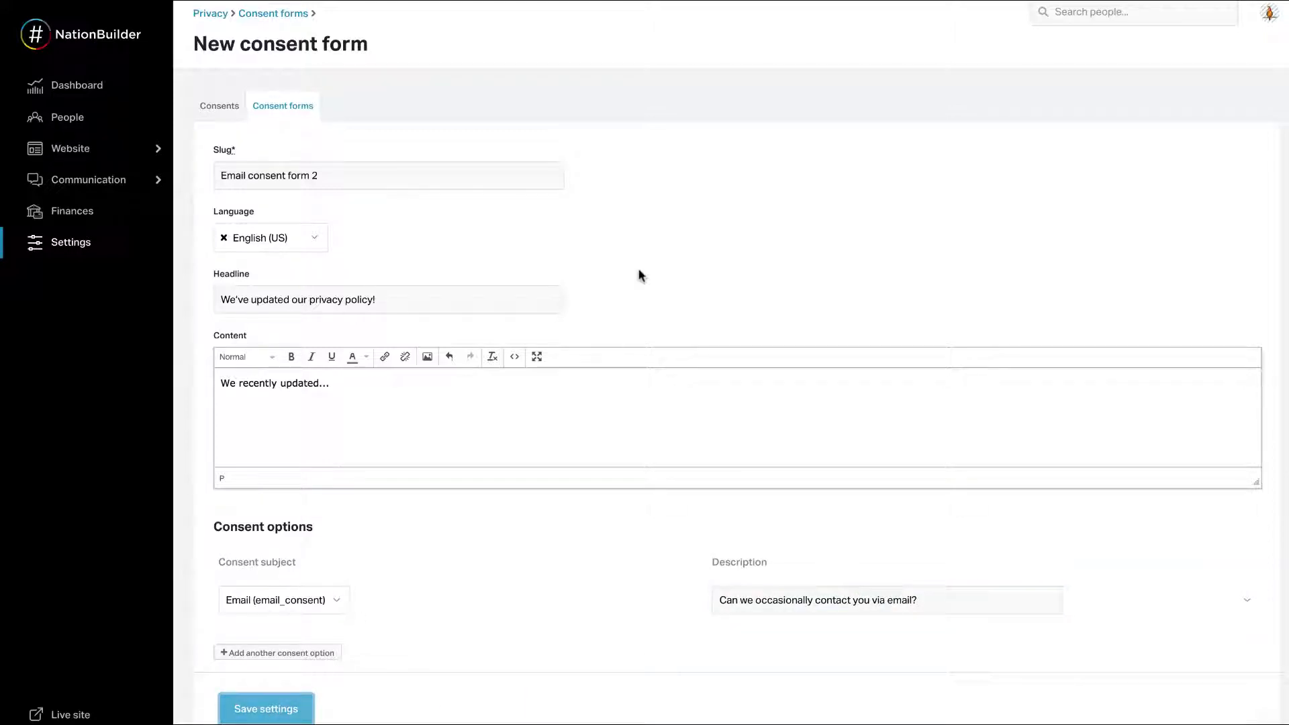
Step: Save the form settings as a draft and preview its Live page
click(265, 708)
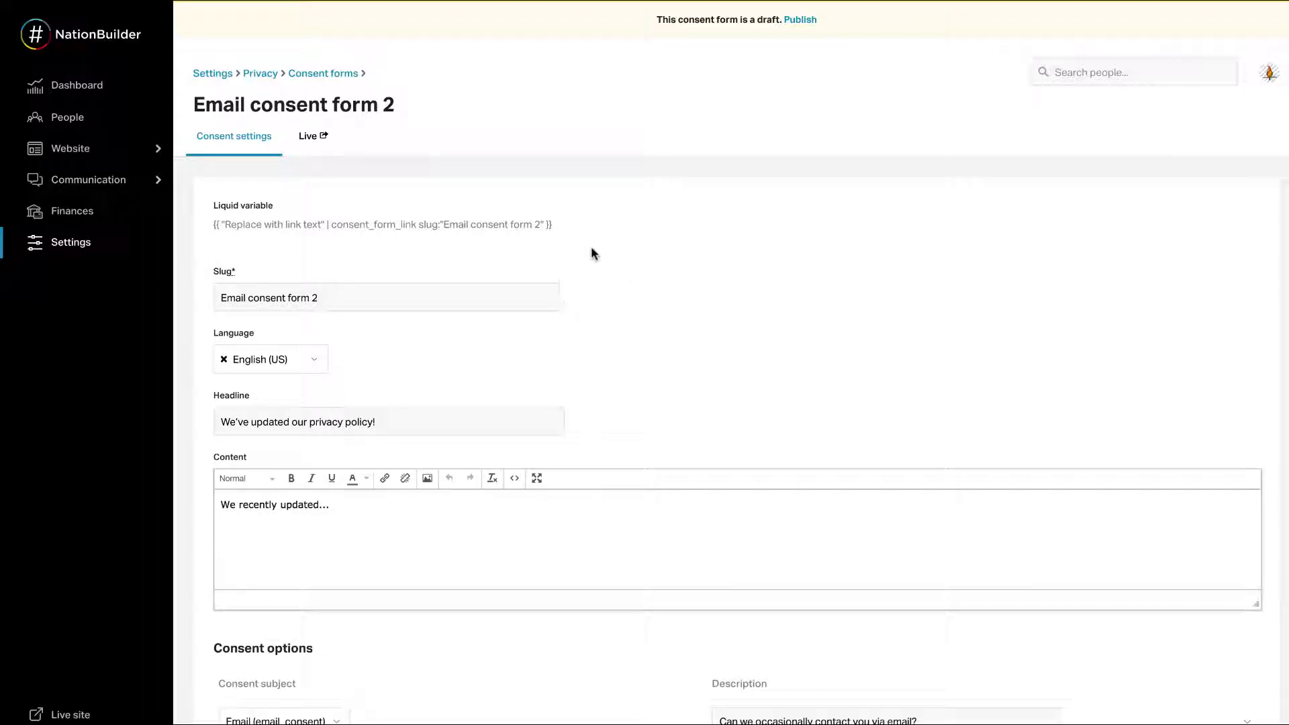
mouse_move(336, 178)
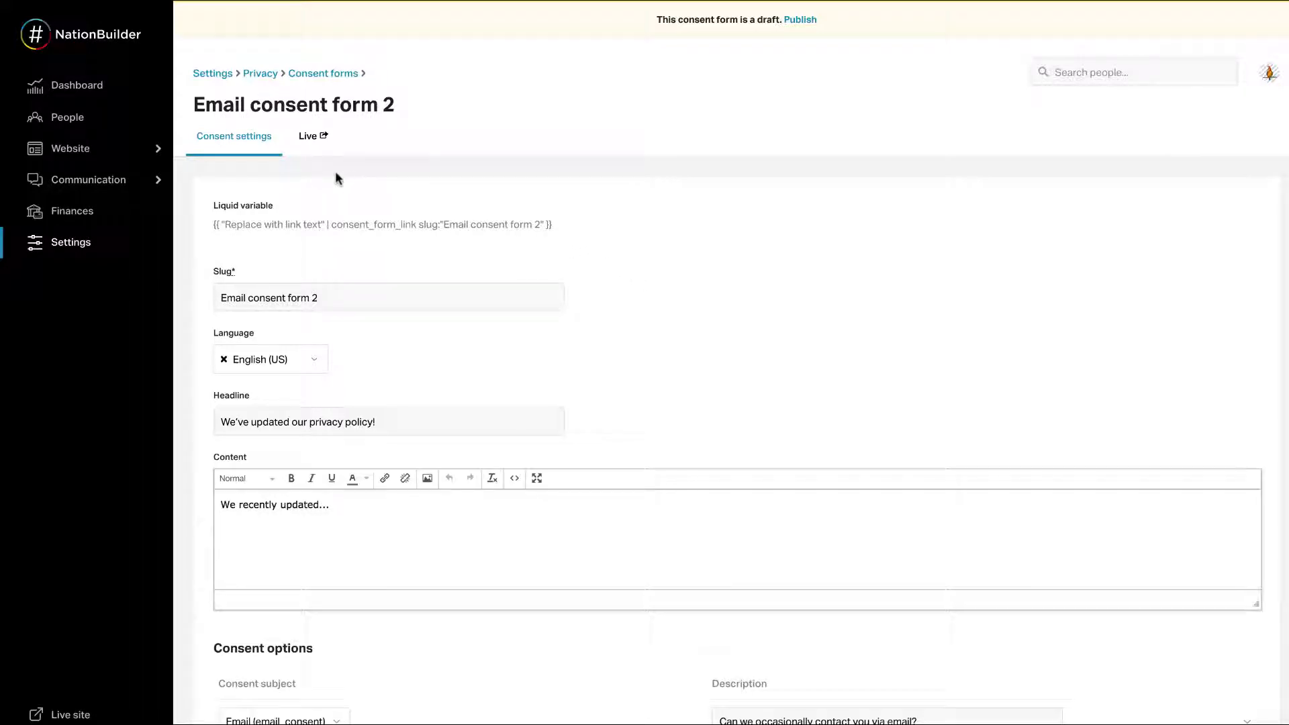
mouse_move(310, 146)
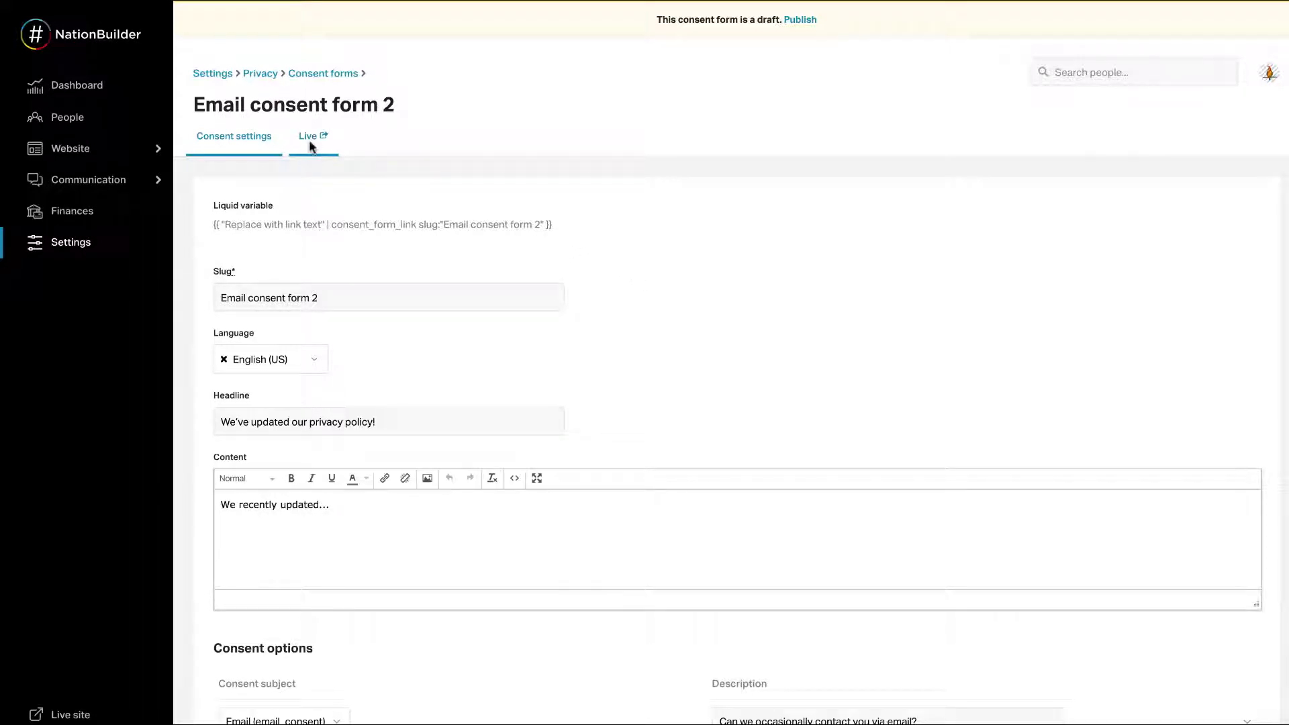
click(309, 136)
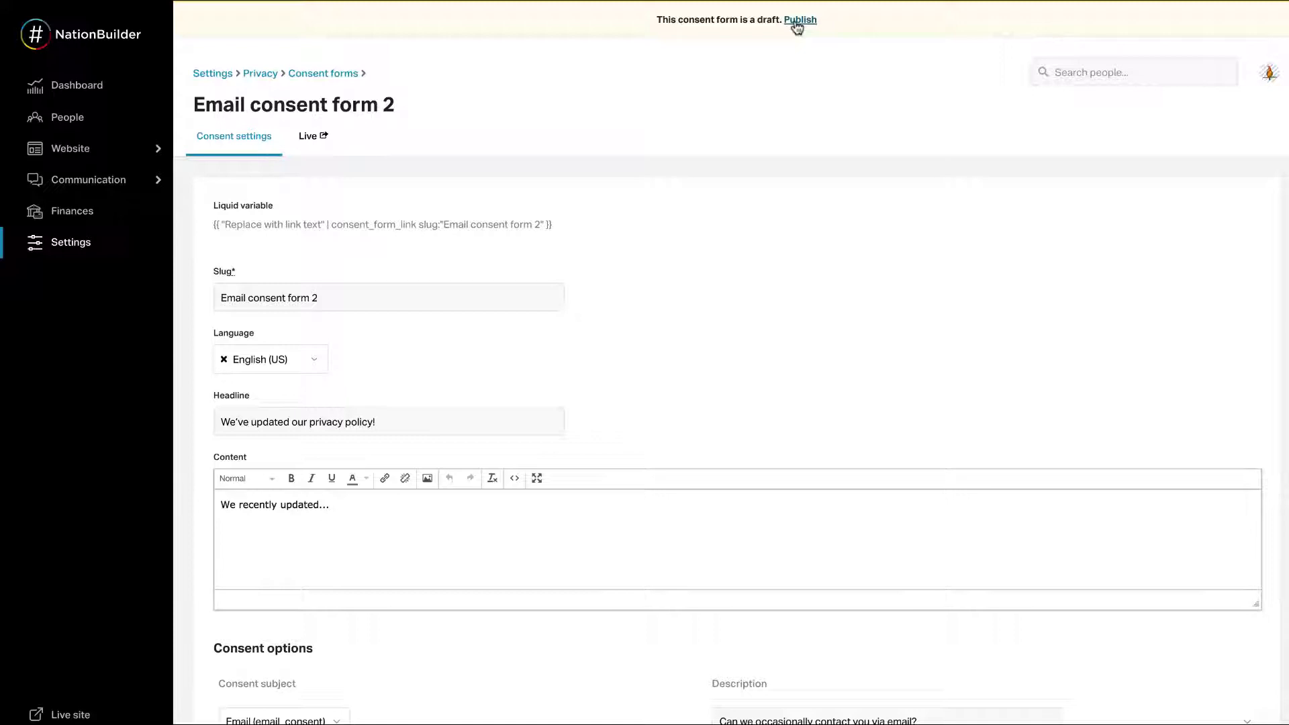
mouse_move(324, 73)
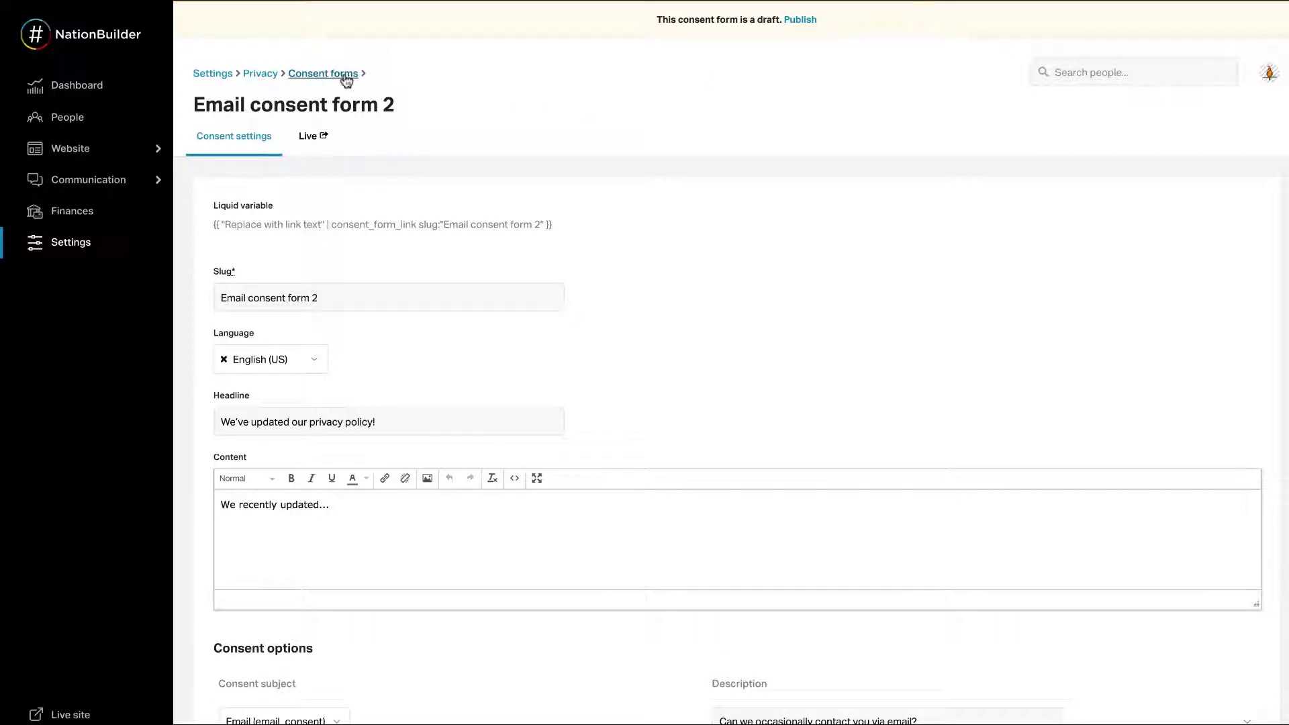
Step: Go back to the Consent forms list, now showing Email consent form 2
click(322, 72)
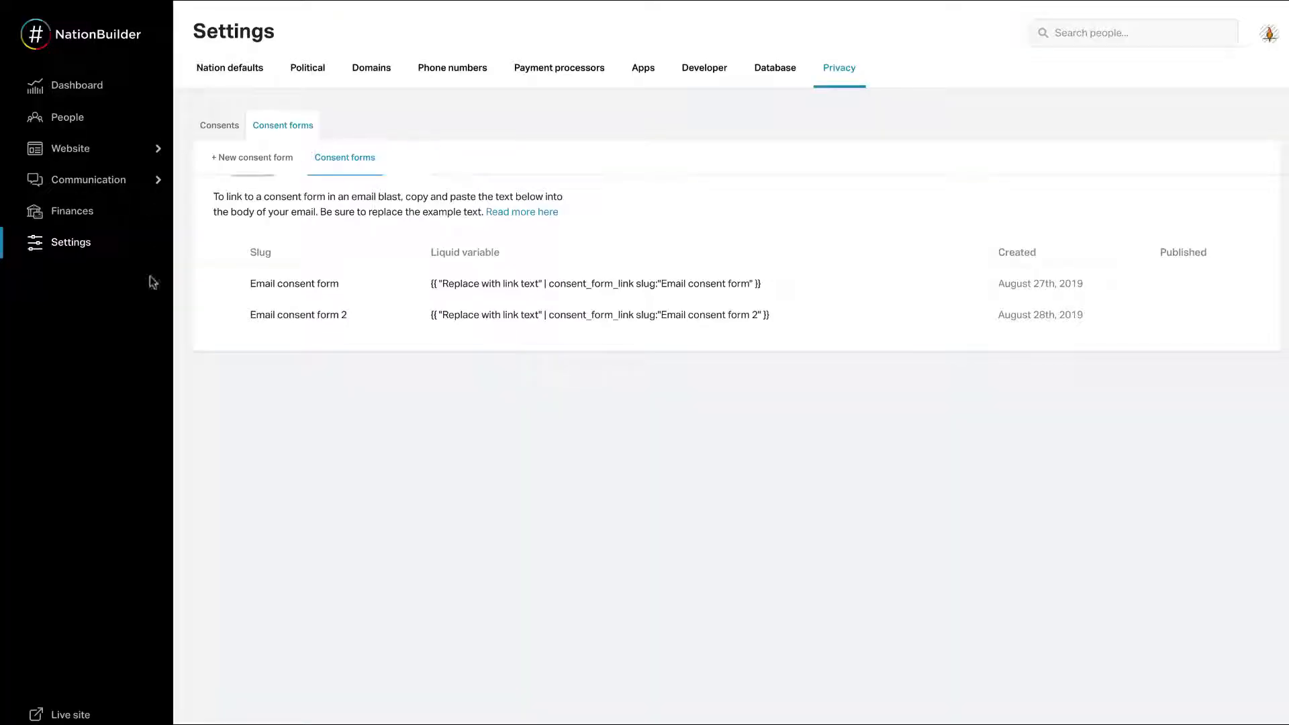
mouse_move(219, 357)
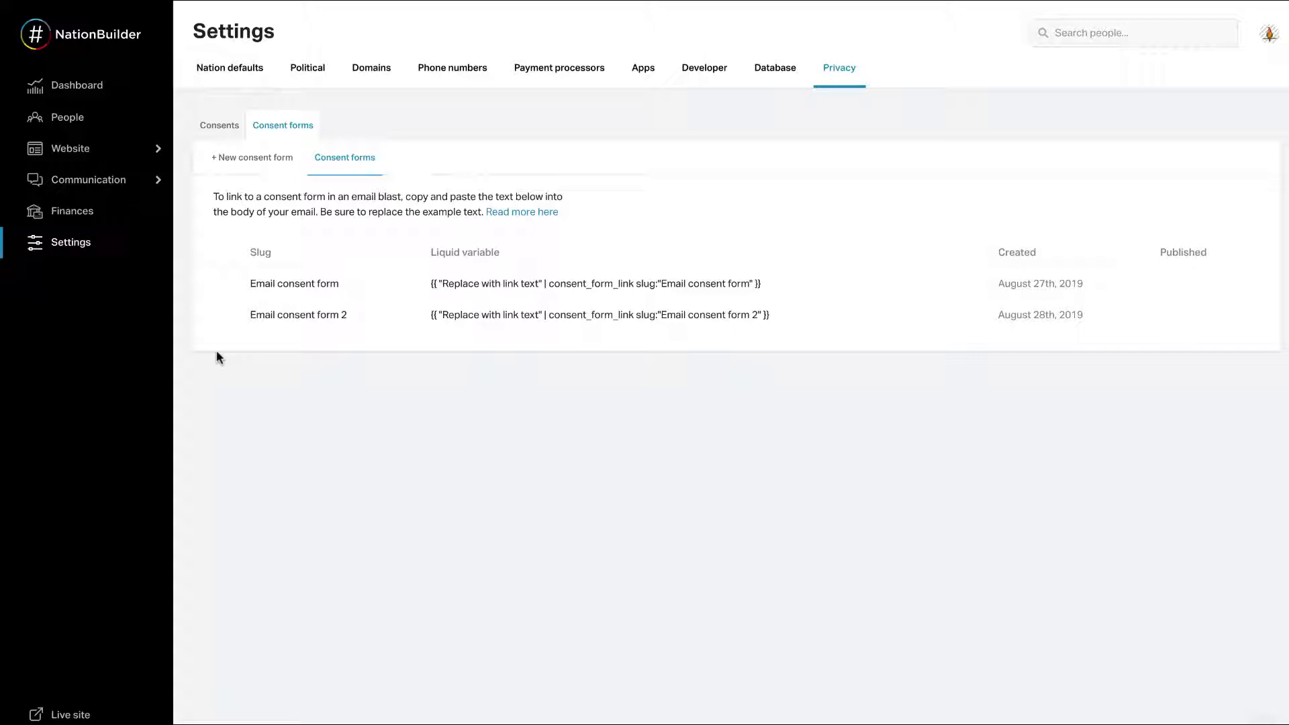
mouse_move(772, 154)
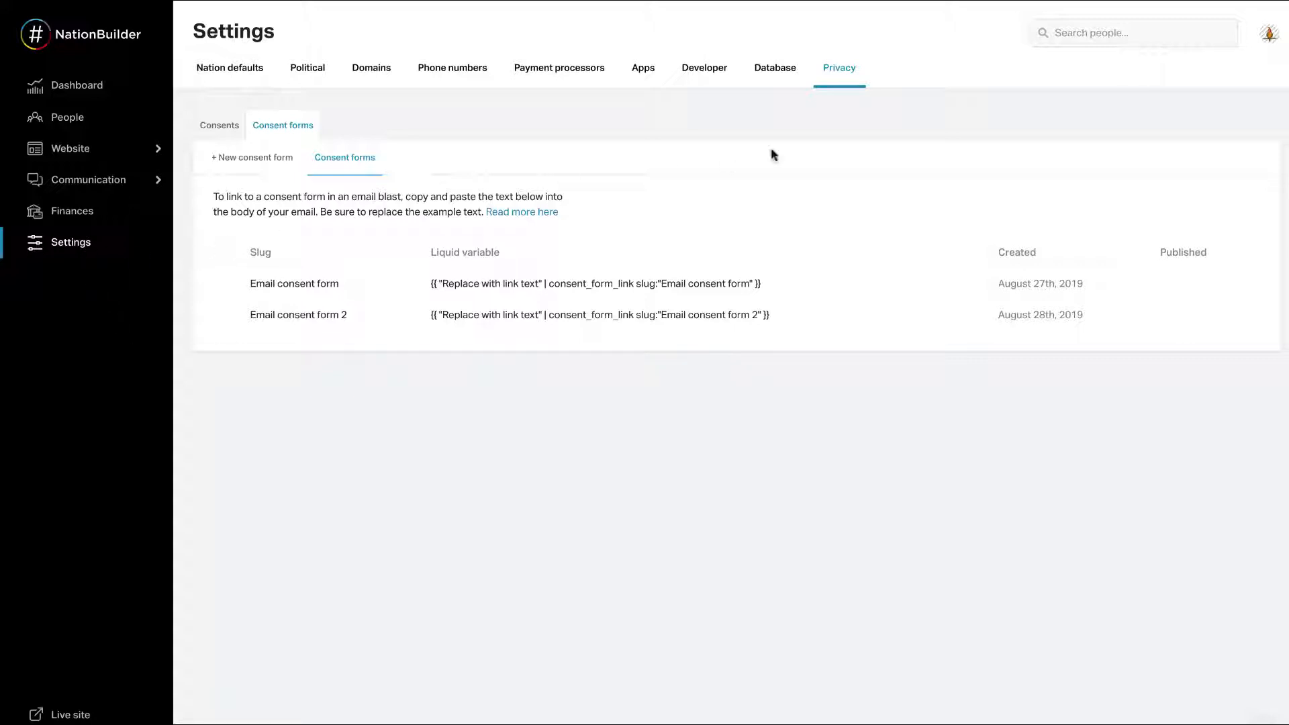